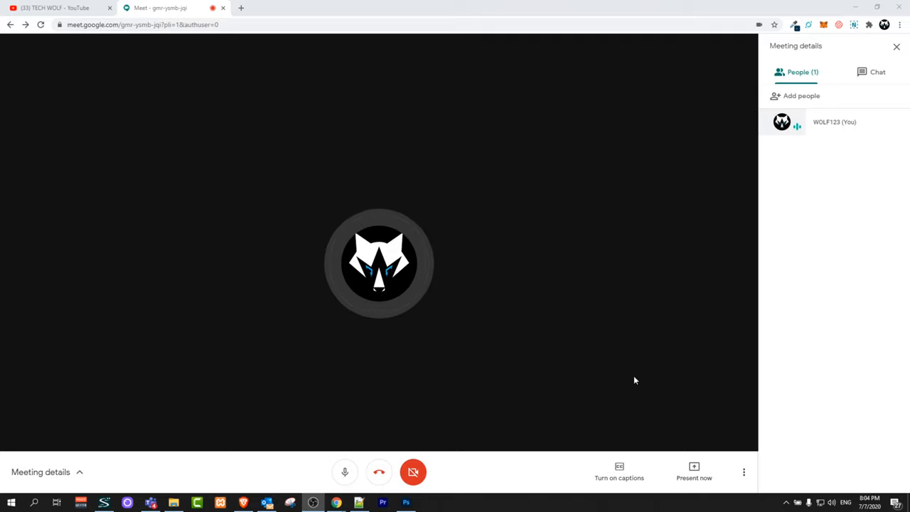
mouse_move(576, 352)
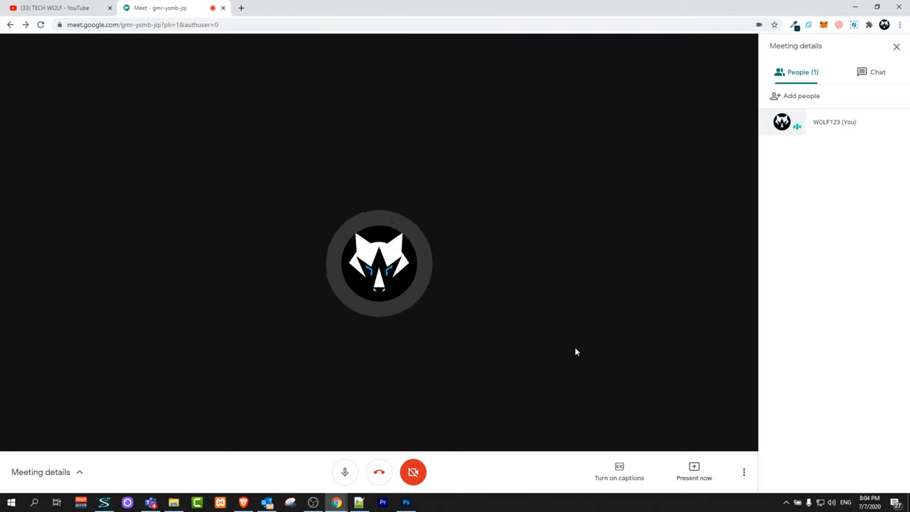
mouse_move(696, 486)
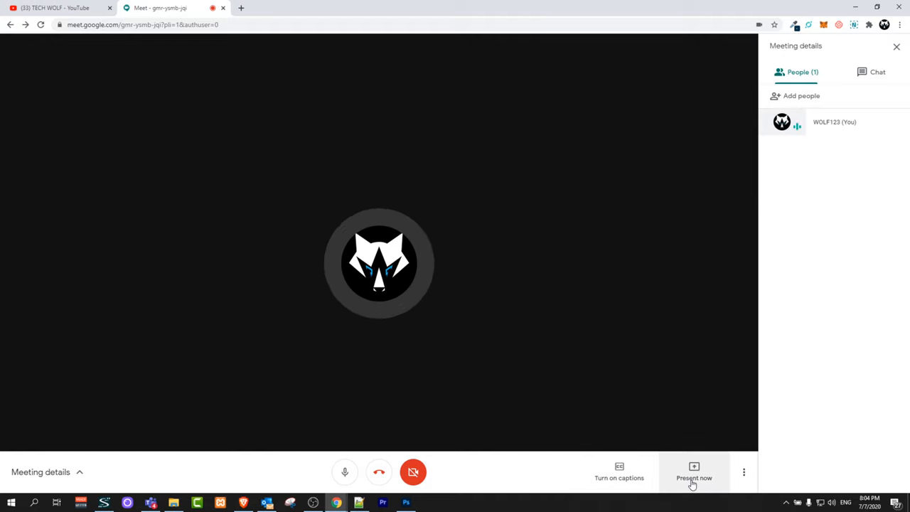
Open the Present now menu to see entire screen, window and Chrome tab options.
left_click(693, 486)
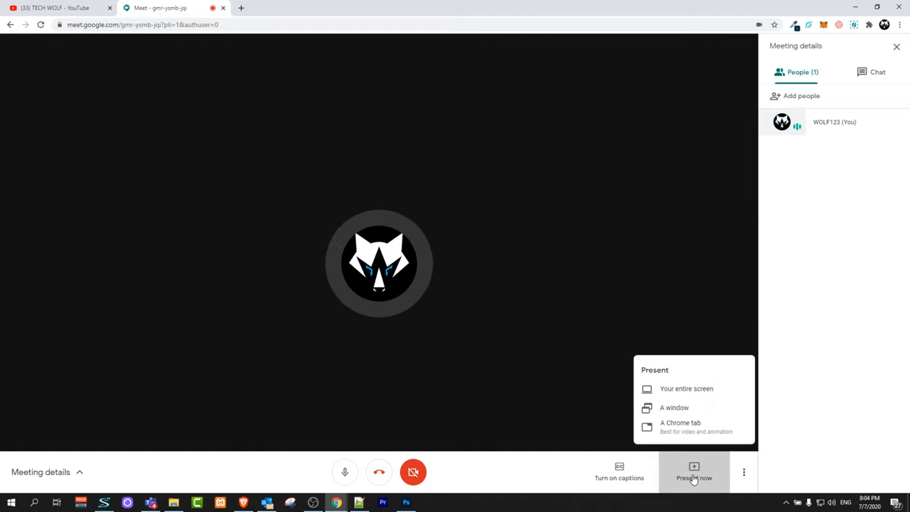
mouse_move(706, 390)
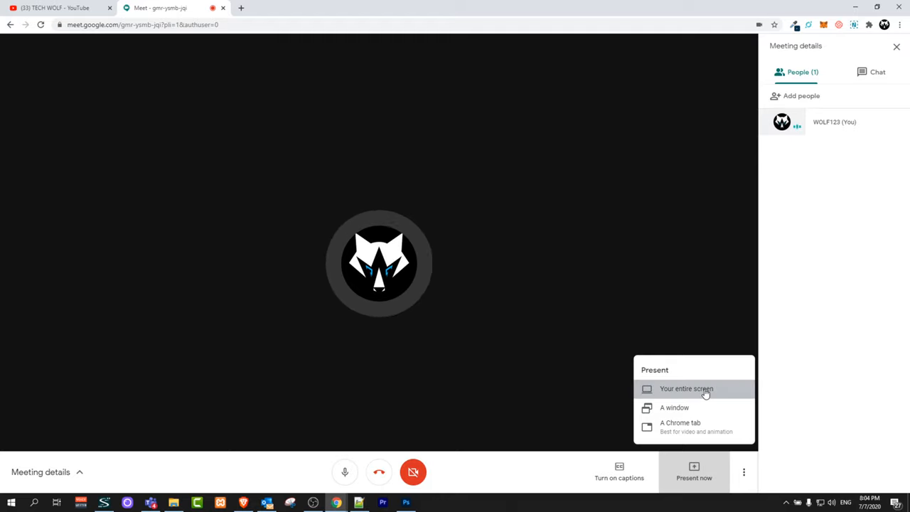
left_click(688, 389)
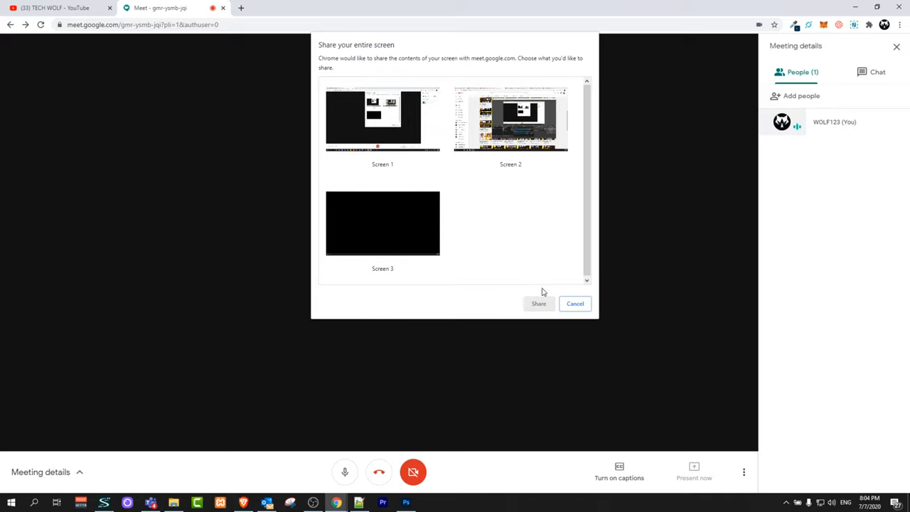
left_click(574, 303)
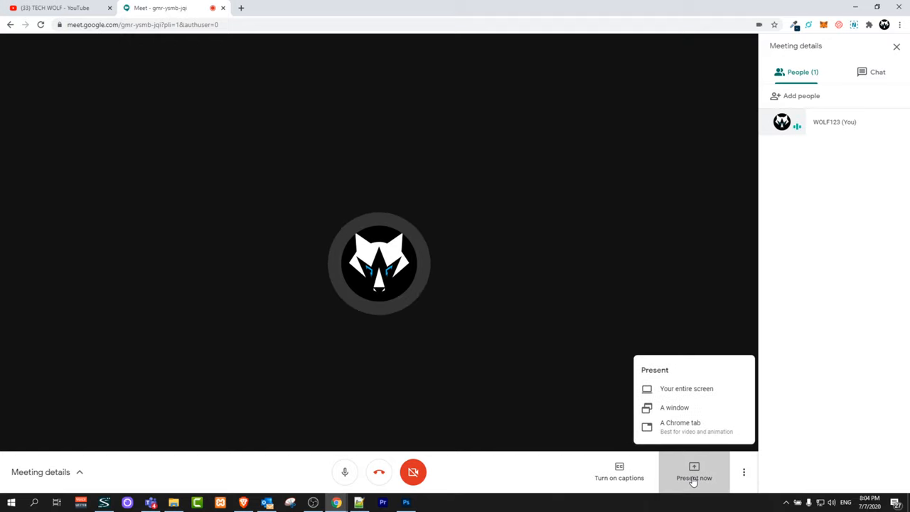
mouse_move(709, 407)
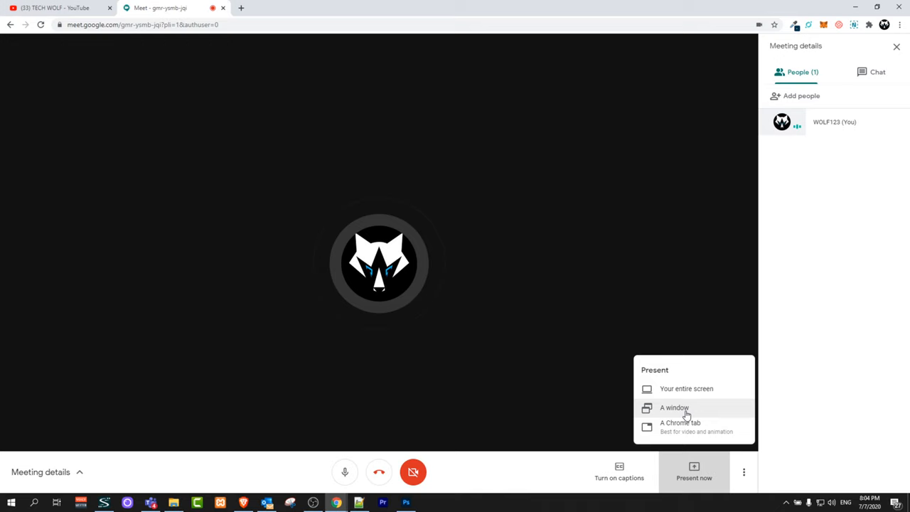
Choose 'A window' to list open application windows like OBS and Videos.
left_click(675, 408)
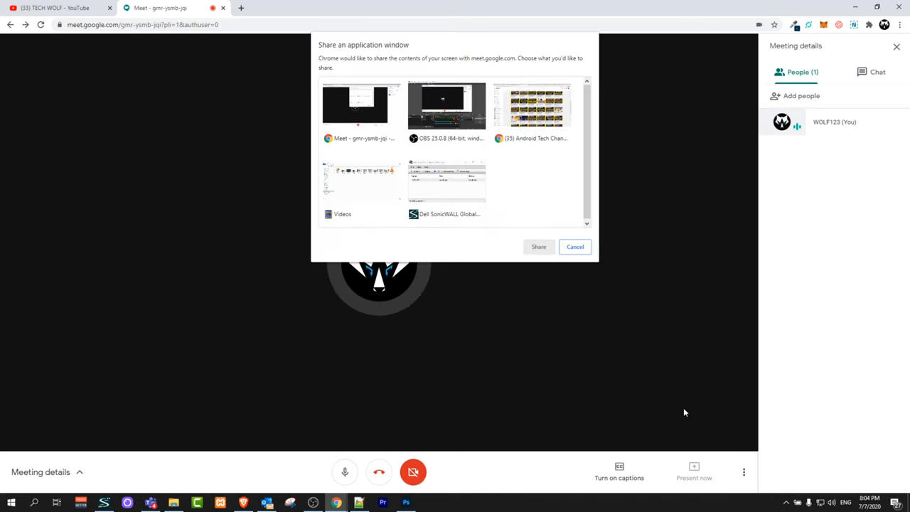
mouse_move(377, 181)
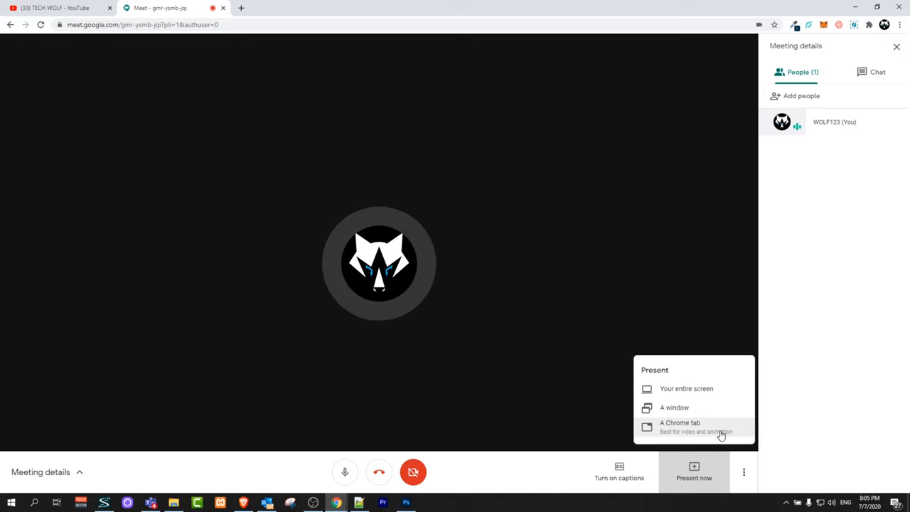
mouse_move(688, 432)
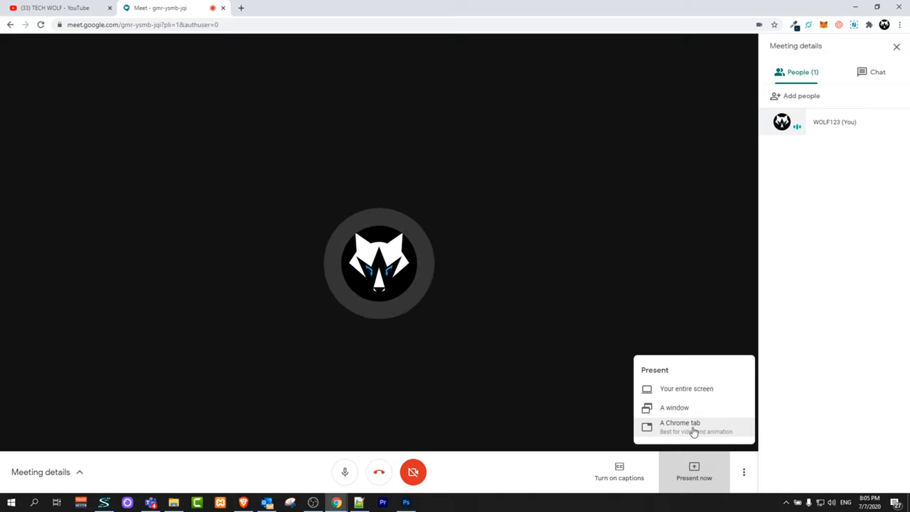
mouse_move(531, 486)
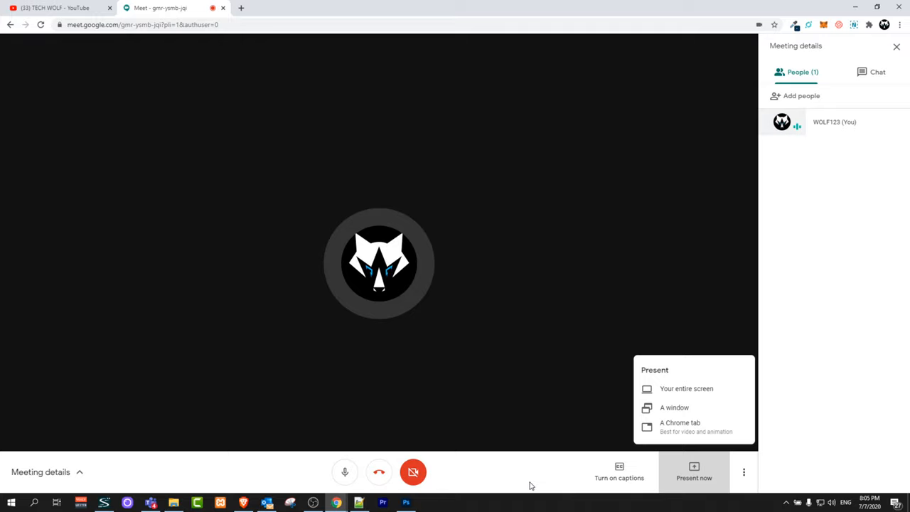